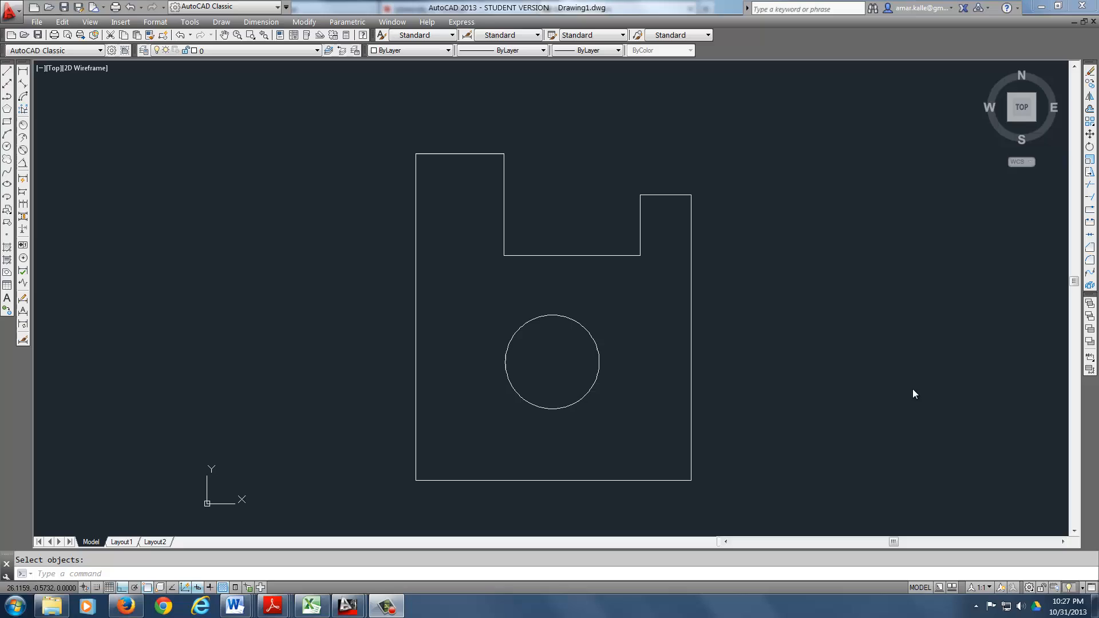
mouse_move(876, 369)
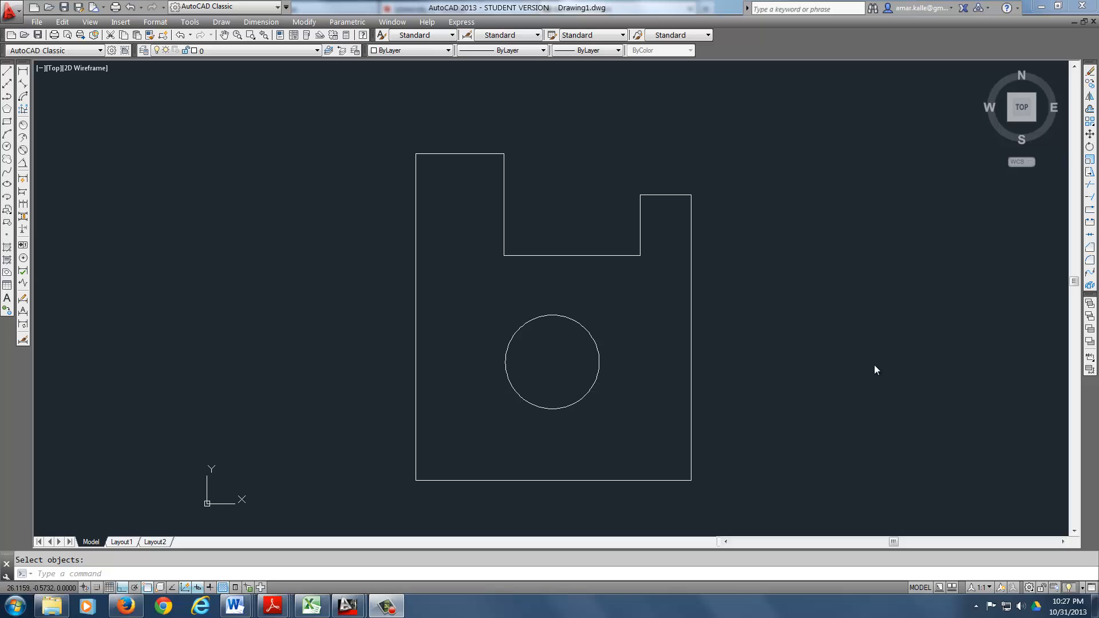
mouse_move(819, 390)
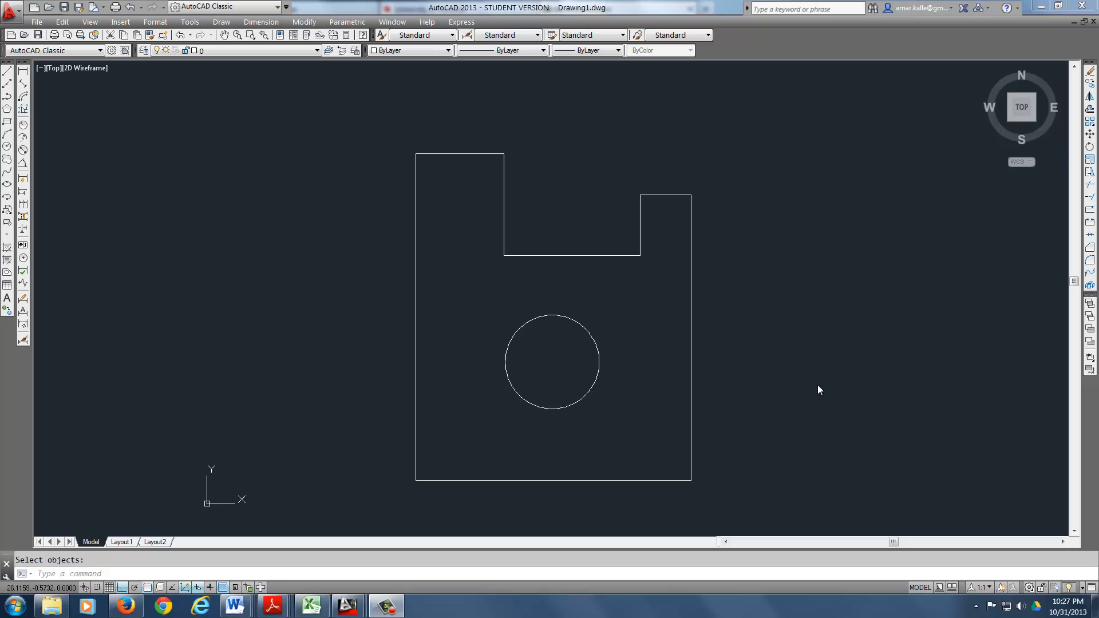
mouse_move(118, 158)
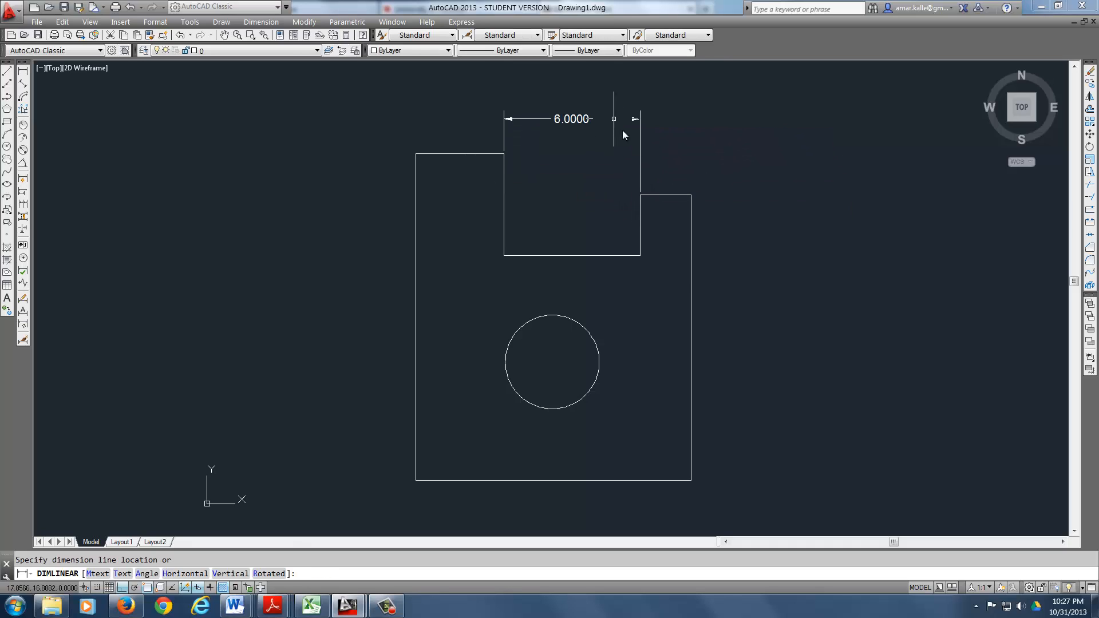
Step: Place a linear dimension reading 6.0000 across the top notch, then remove it
left_click(613, 118)
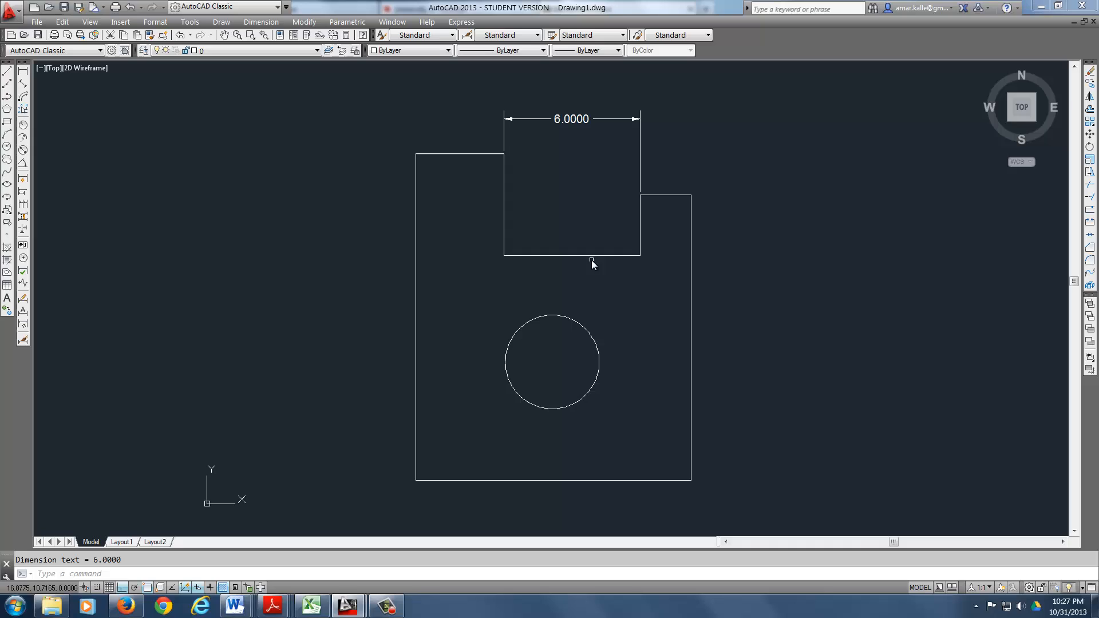
key("Escape")
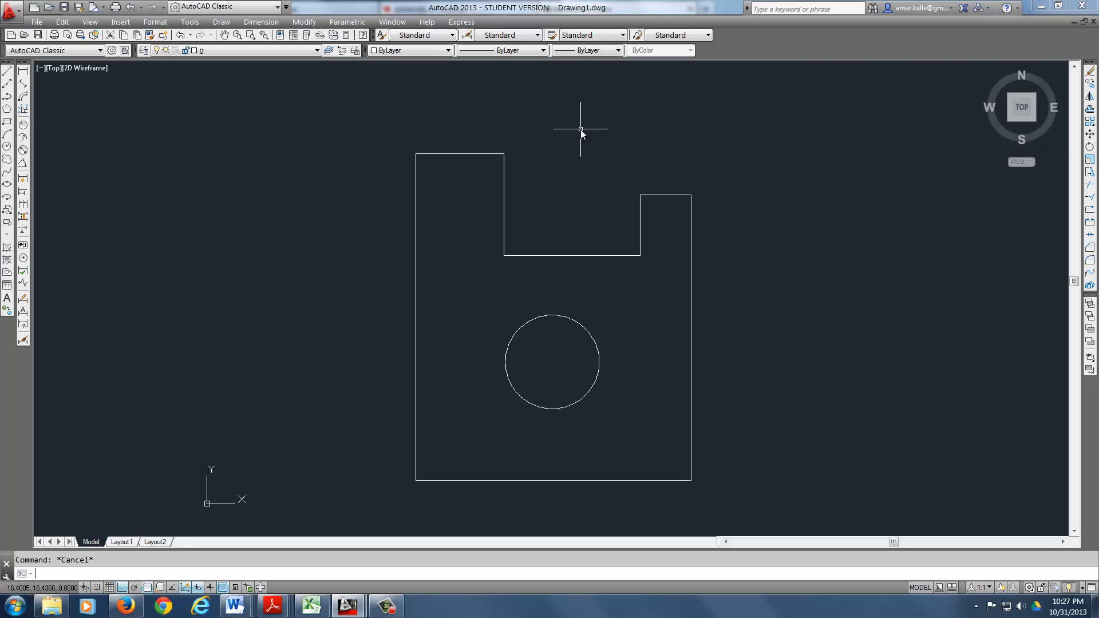
Step: Begin the SCALE command on the whole plate, notch and hole
type("scale")
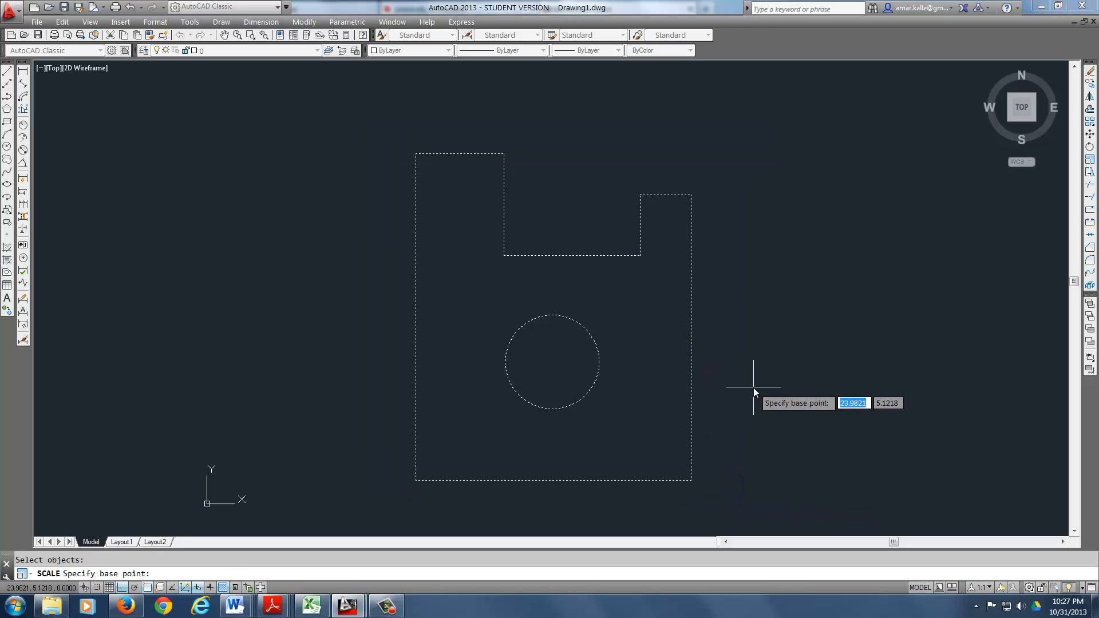
mouse_move(673, 379)
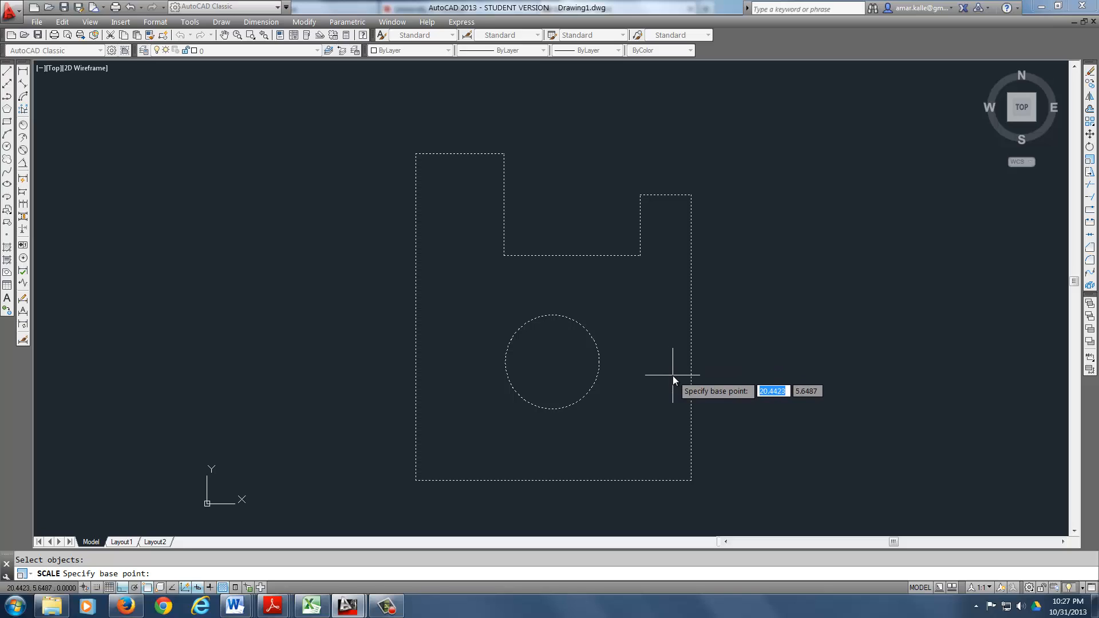
mouse_move(569, 263)
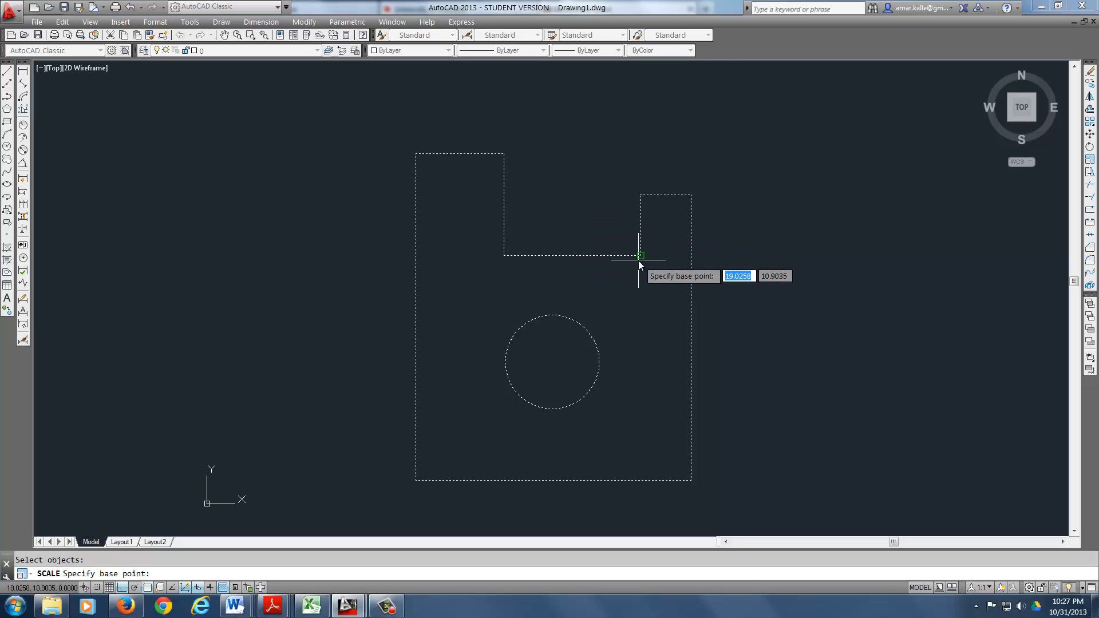
Step: Scale the plate by Reference from the notch corner, giving the 6-unit notch a new length of 3
left_click(639, 254)
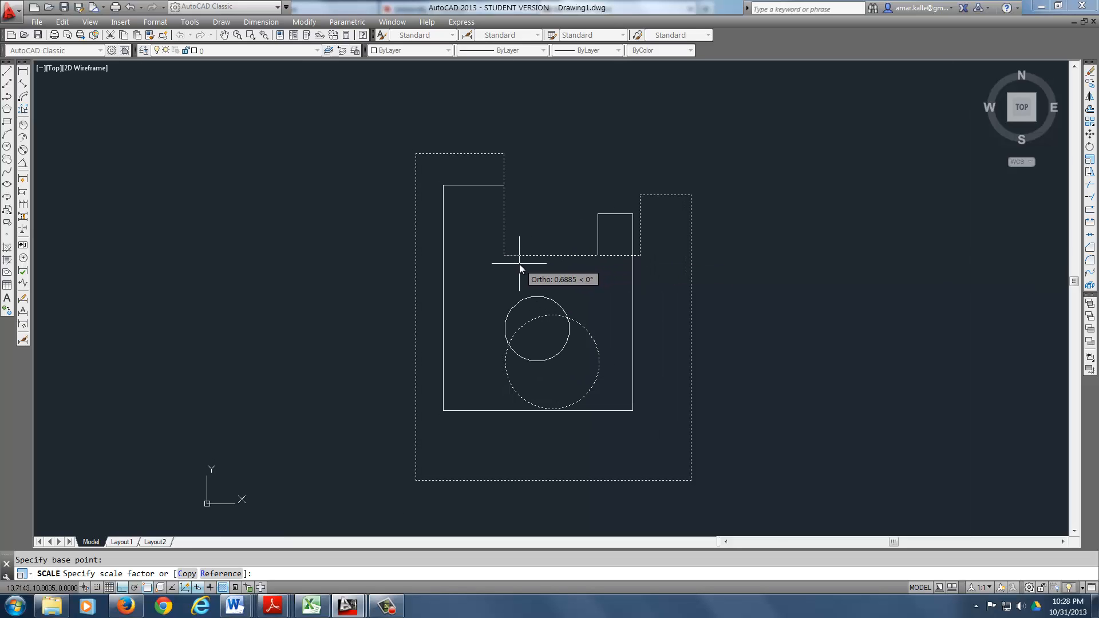
type("r")
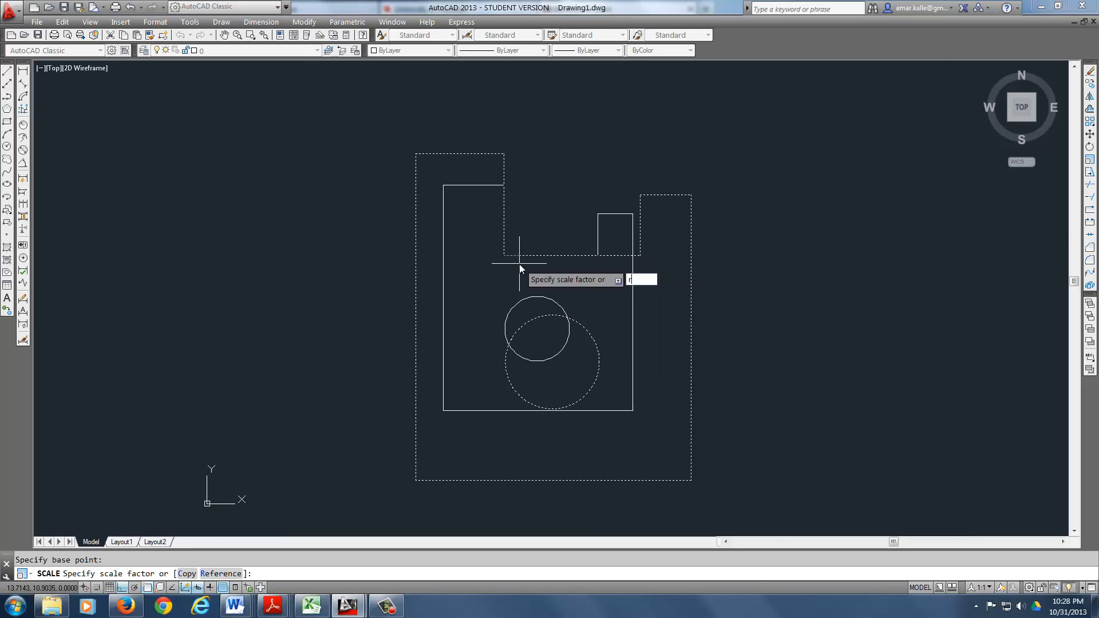
type("r")
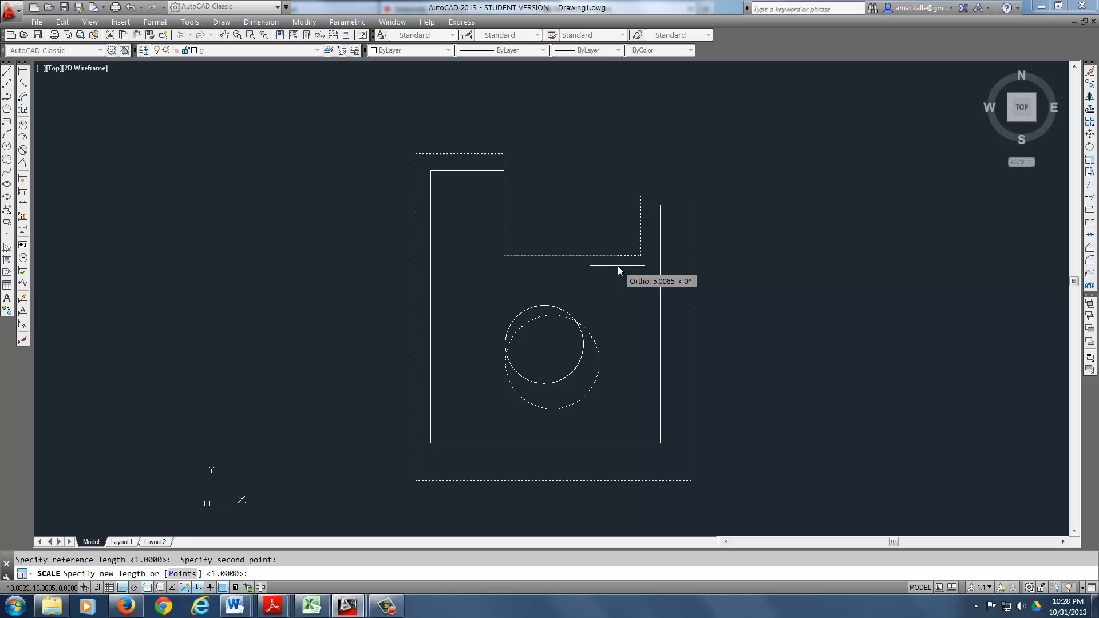
type("3")
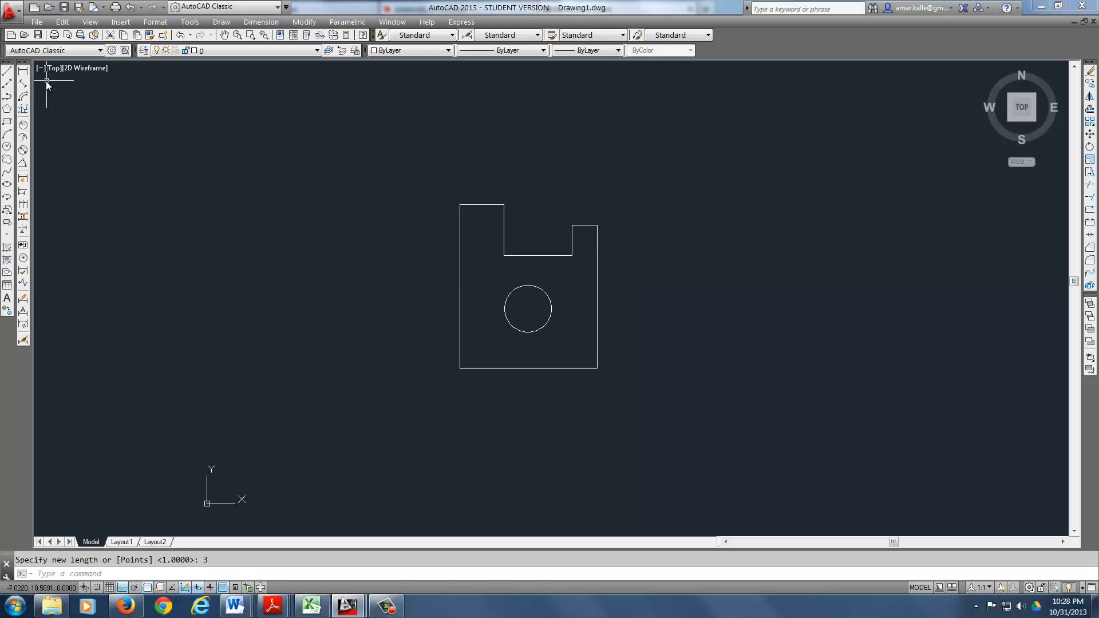
Step: Place a linear dimension reading 3.0000 across the scaled top notch
left_click(502, 205)
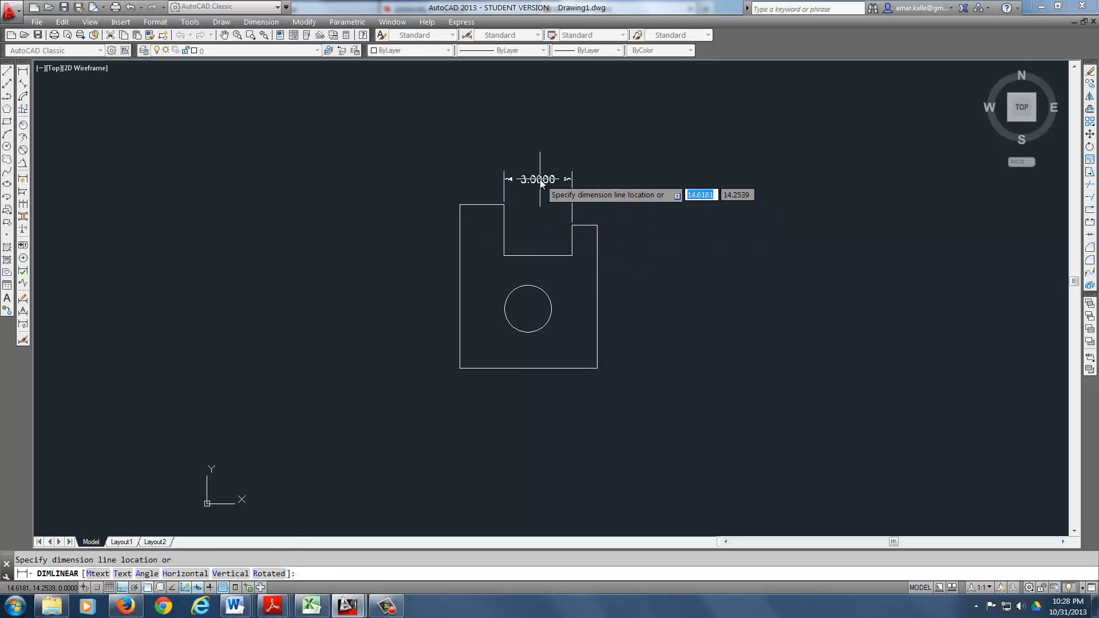
left_click(548, 149)
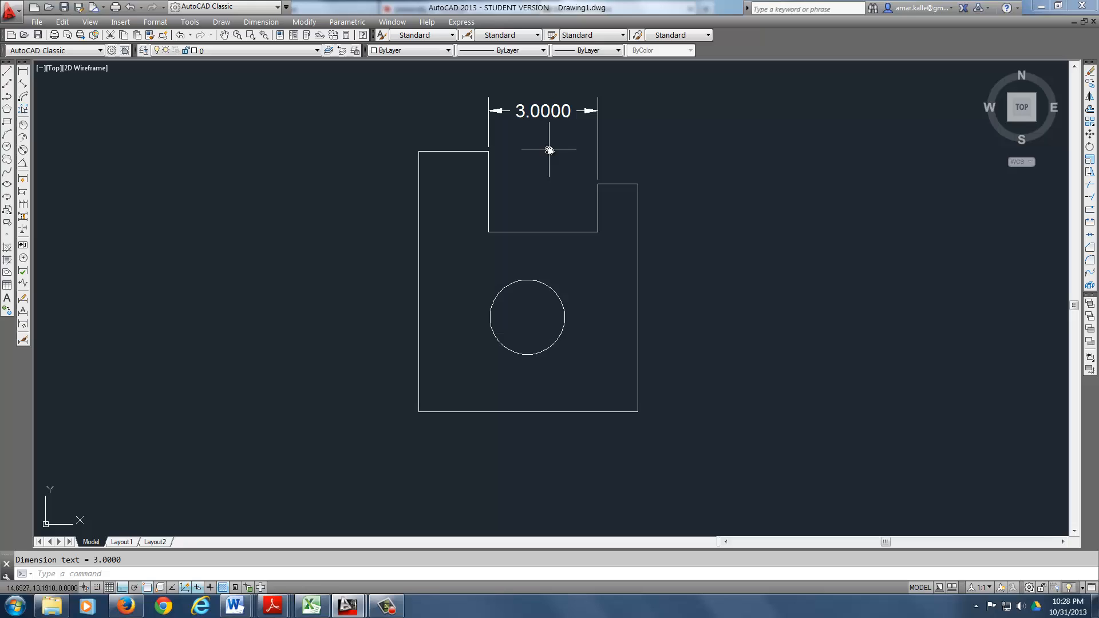